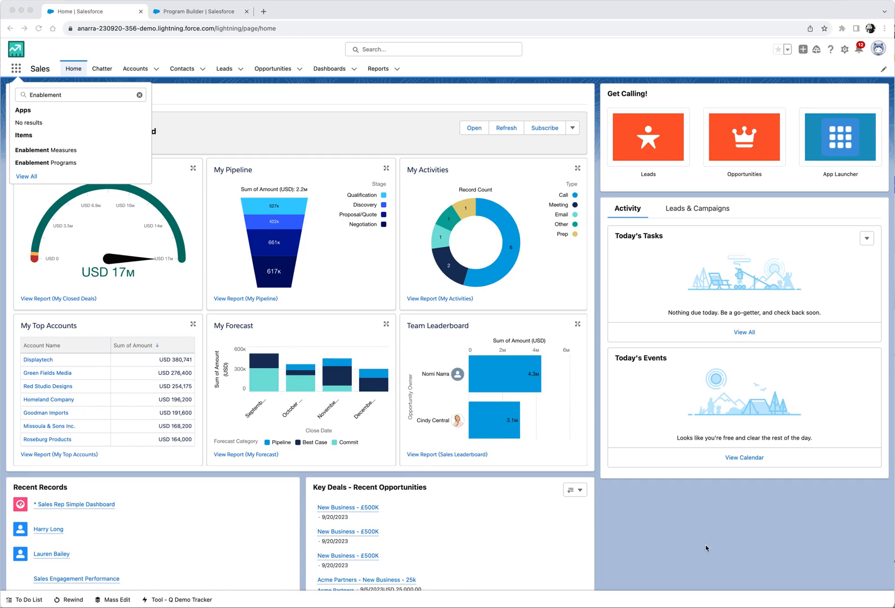
mouse_move(707, 530)
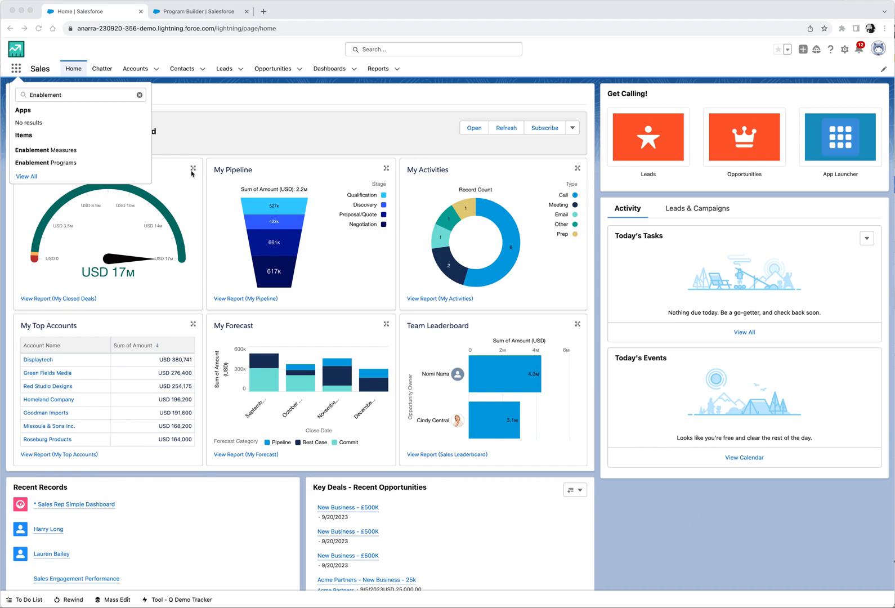
mouse_move(46, 163)
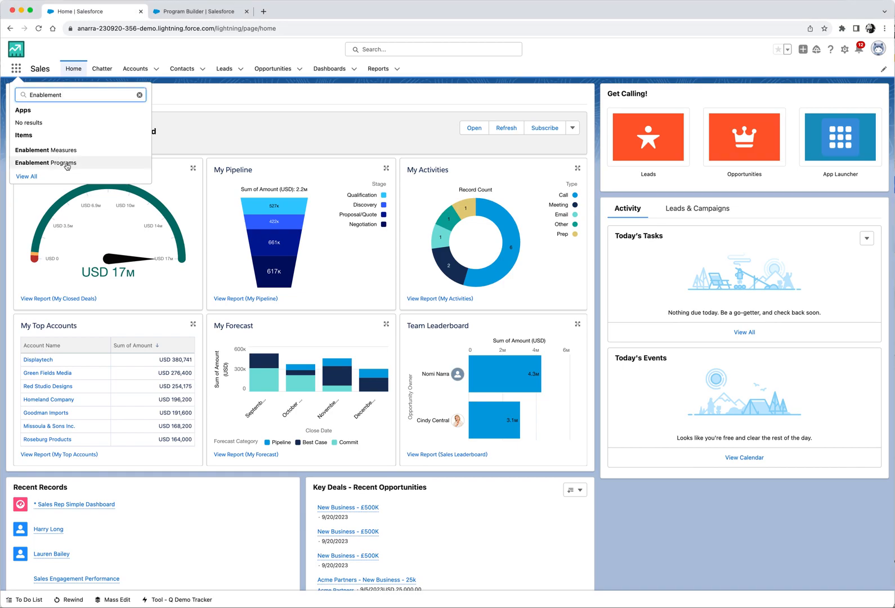
Step: Start a new enablement program from Enablement Programs using the Get Started as an AE template
click(45, 163)
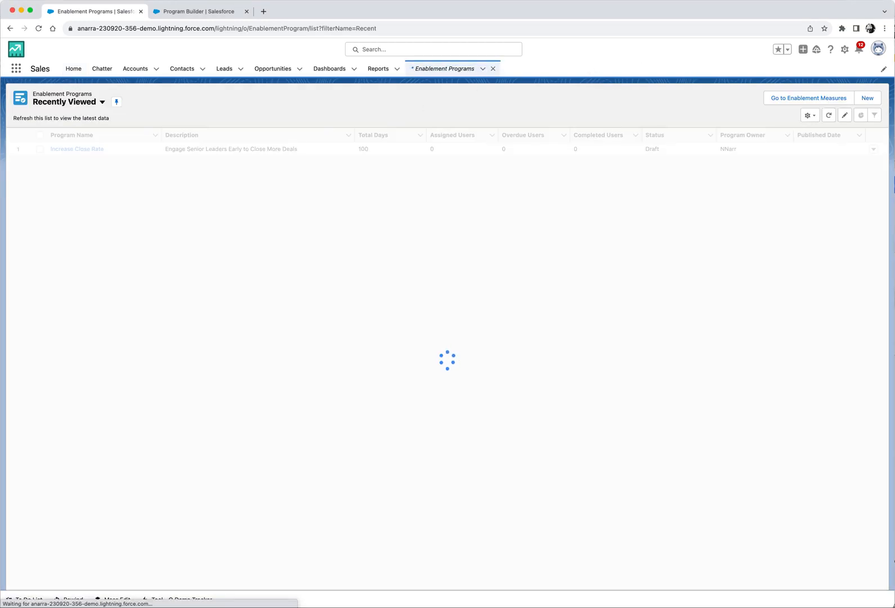
click(866, 98)
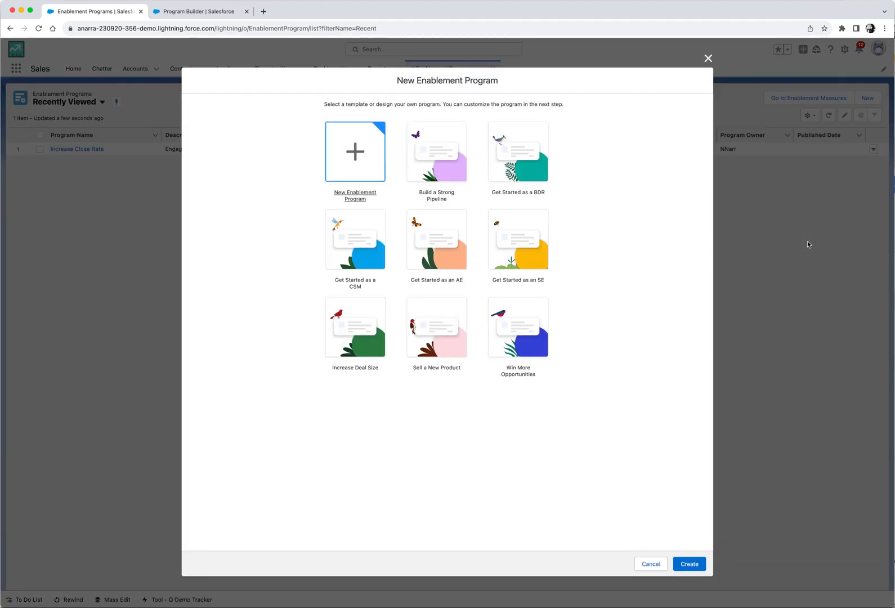
mouse_move(638, 343)
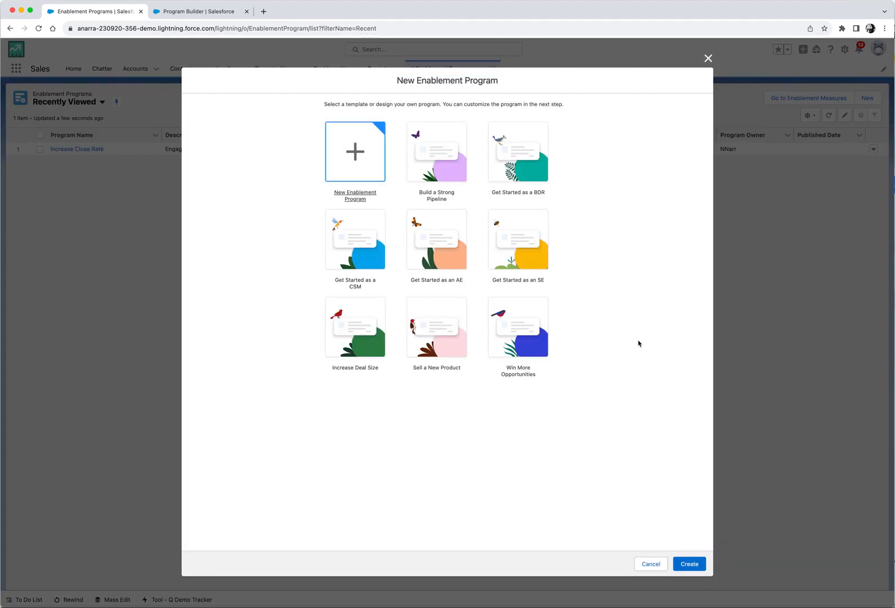
mouse_move(630, 335)
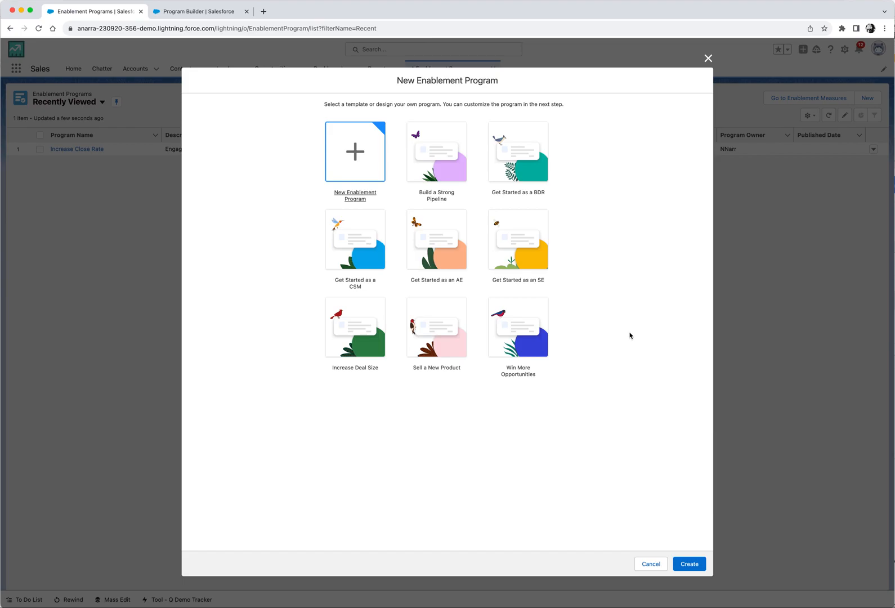
click(435, 328)
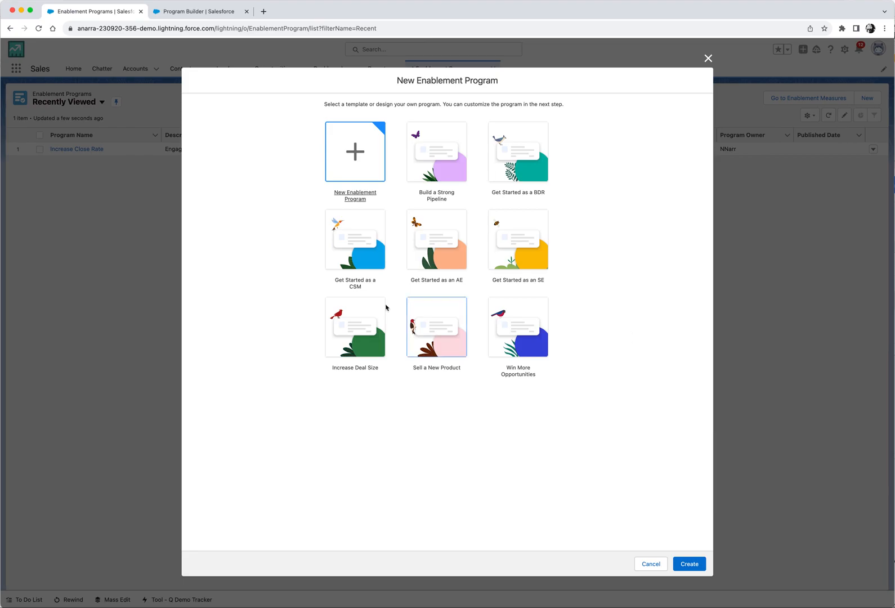
click(435, 239)
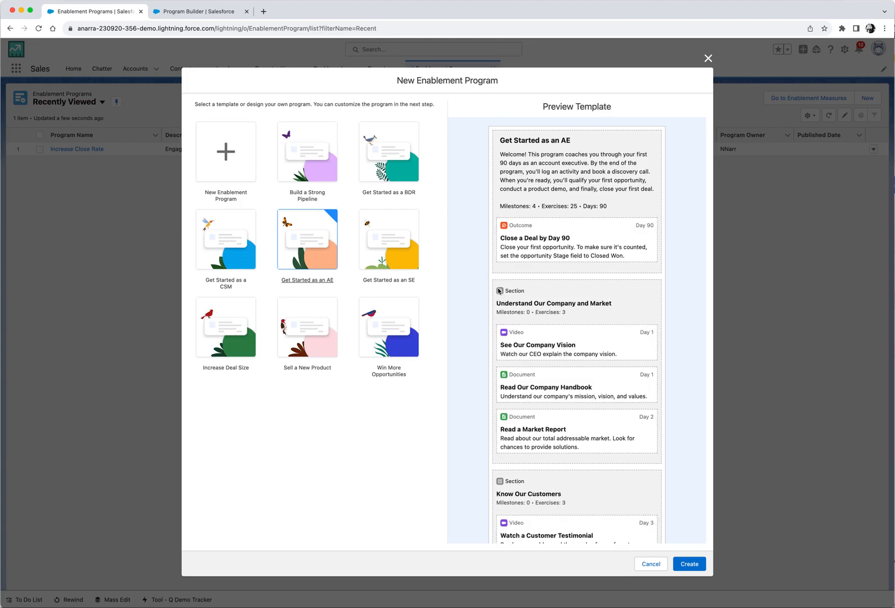
mouse_move(500, 291)
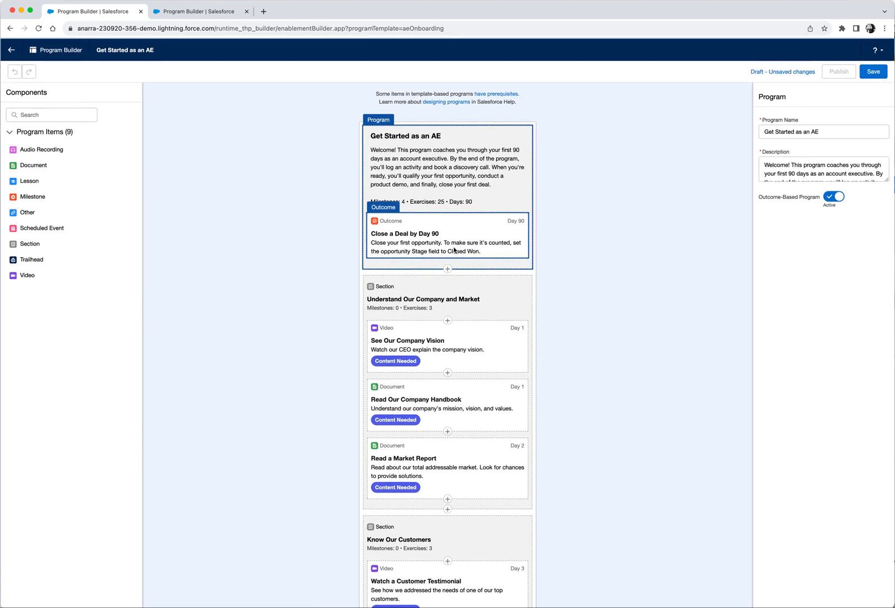
Step: Set the Close a Deal by Day 90 outcome's measure to Number of Deals Won
scroll(down, 3)
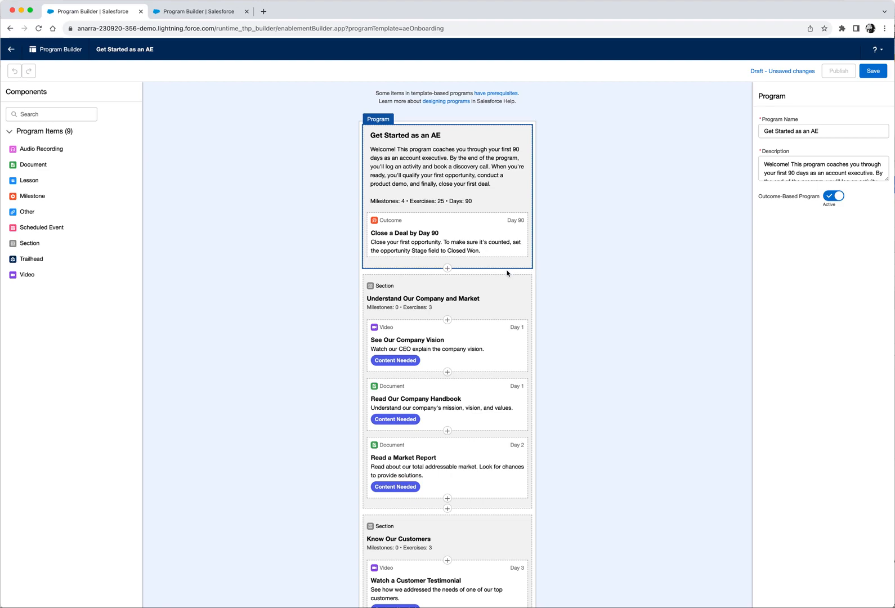
click(447, 240)
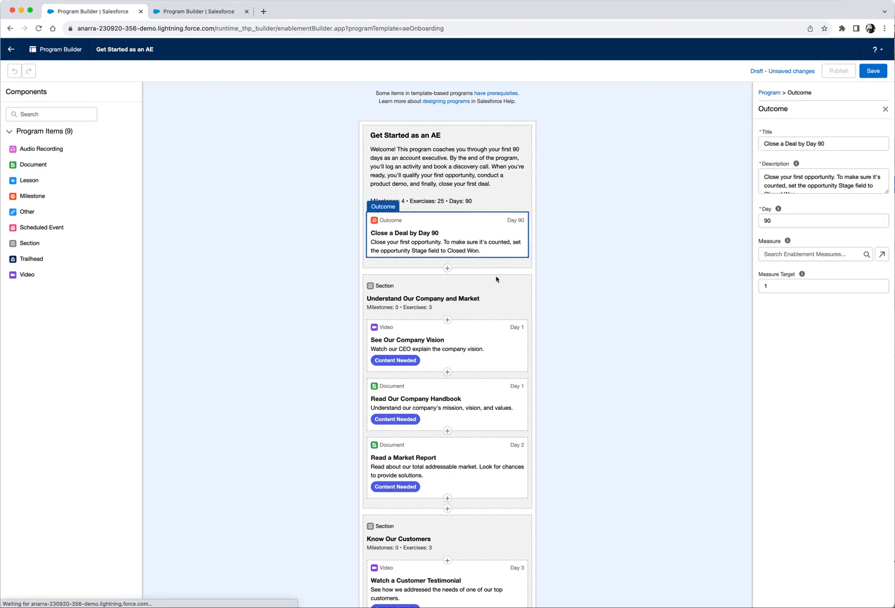
click(810, 254)
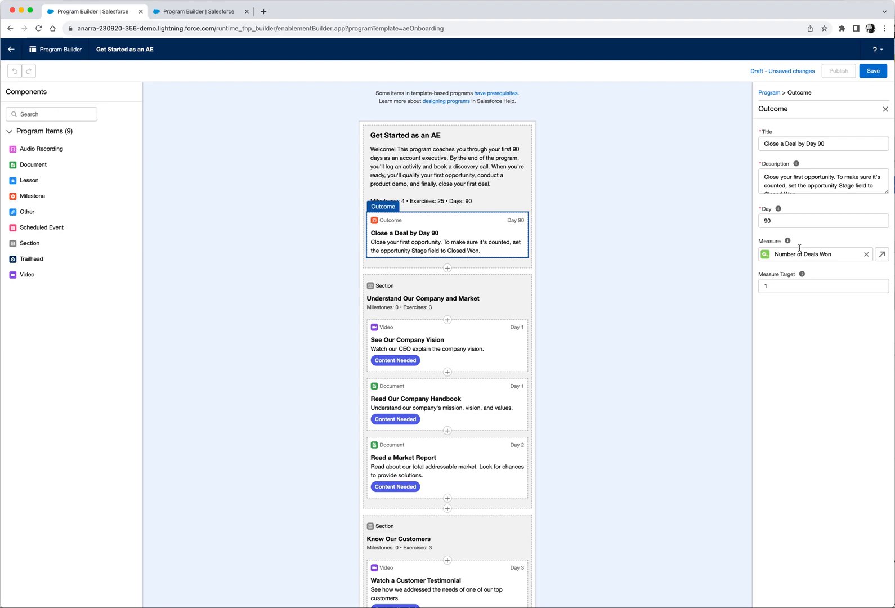
mouse_move(794, 248)
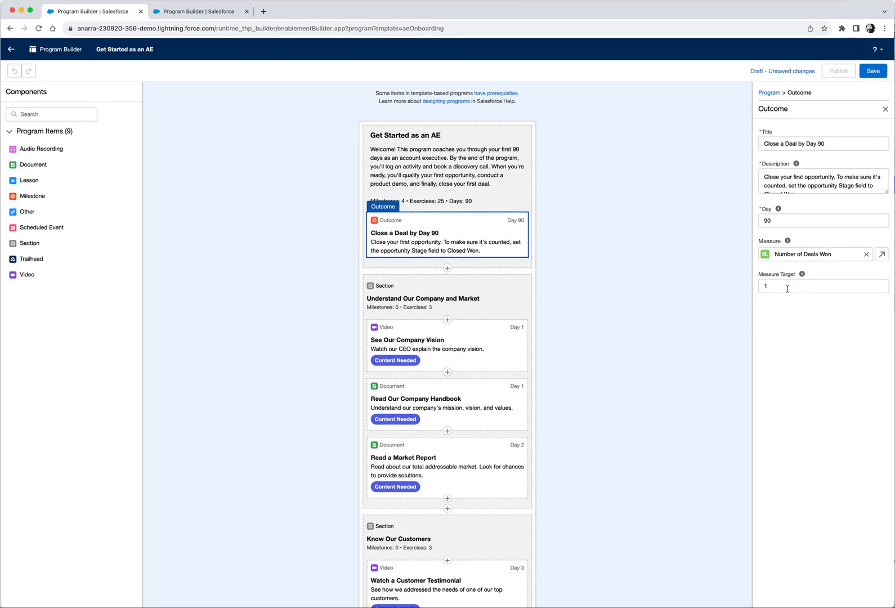
mouse_move(616, 291)
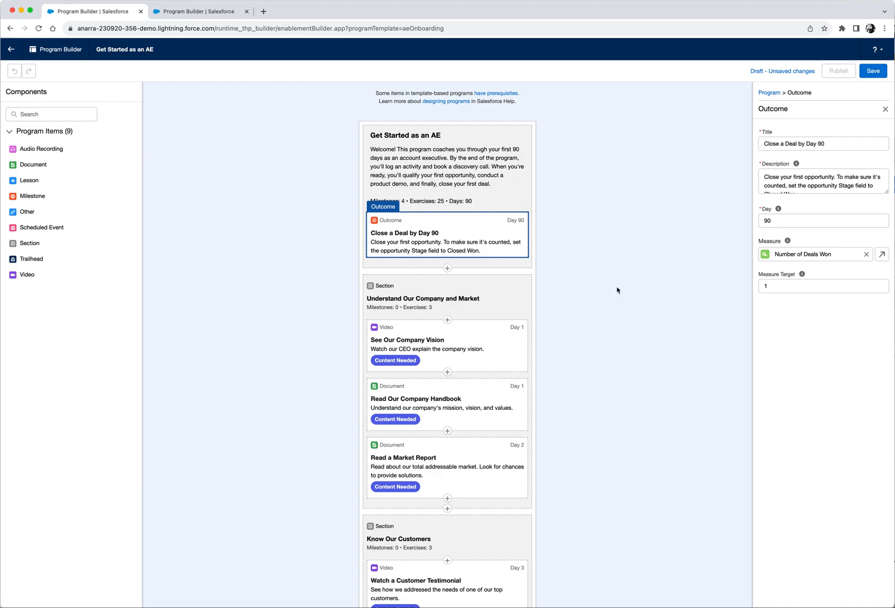
scroll(down, 3)
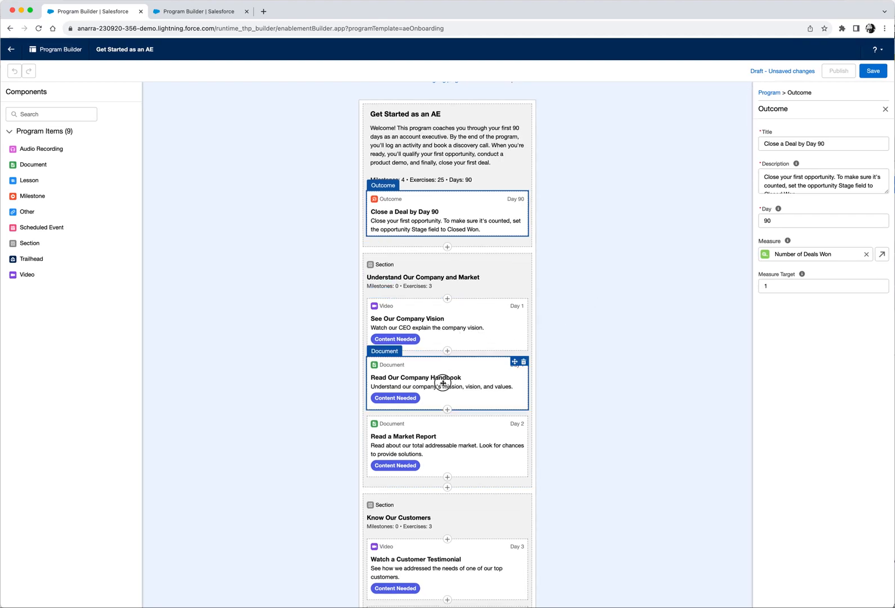
Step: Begin a new link as content for the Read Our Company Handbook exercise
click(447, 383)
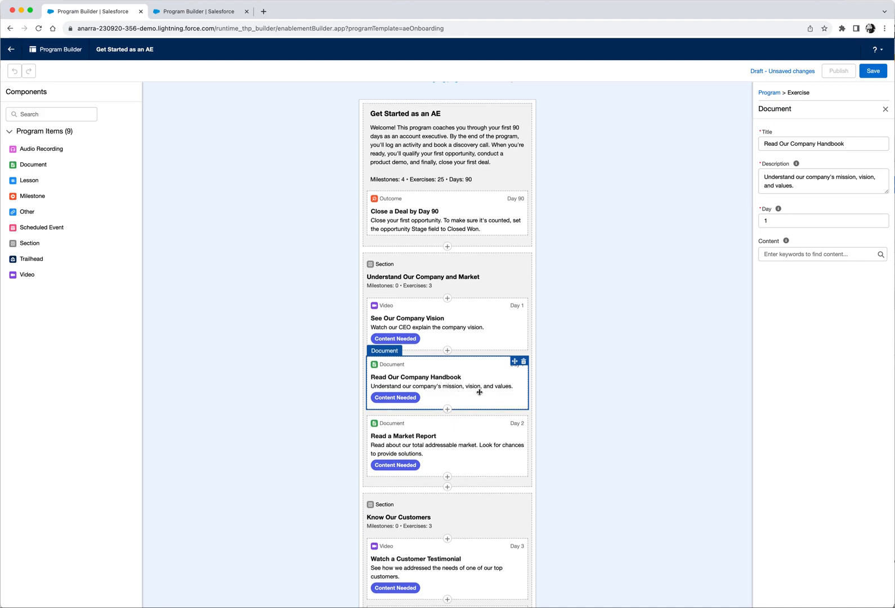
mouse_move(733, 287)
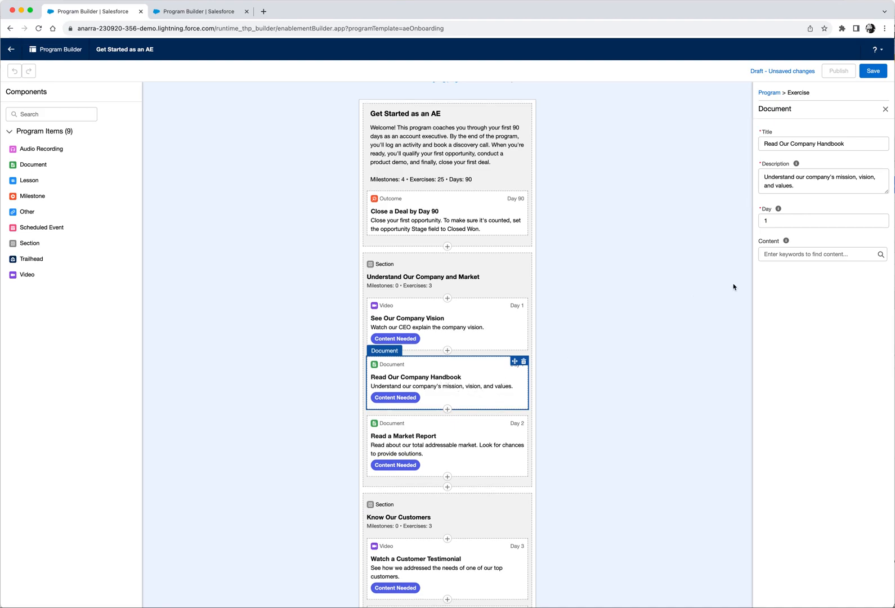
click(821, 254)
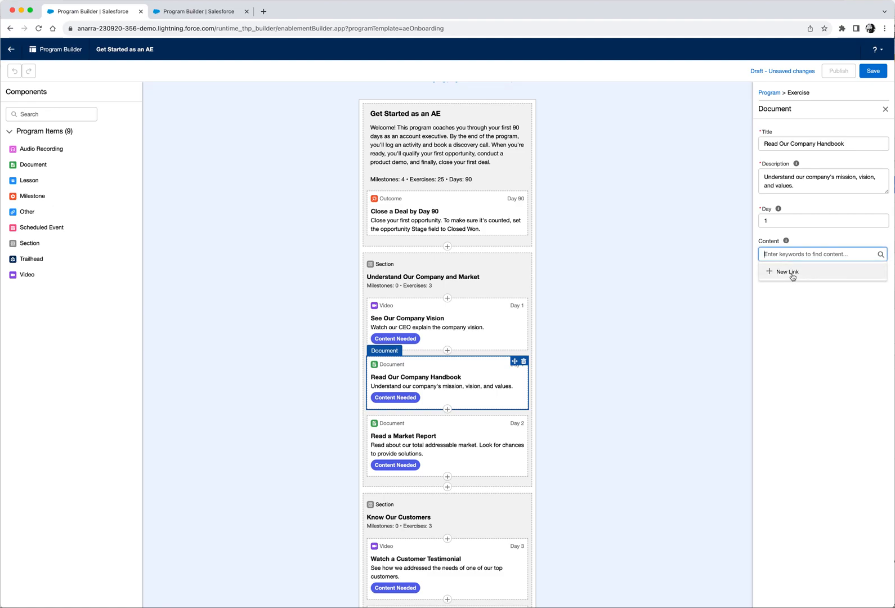
click(785, 271)
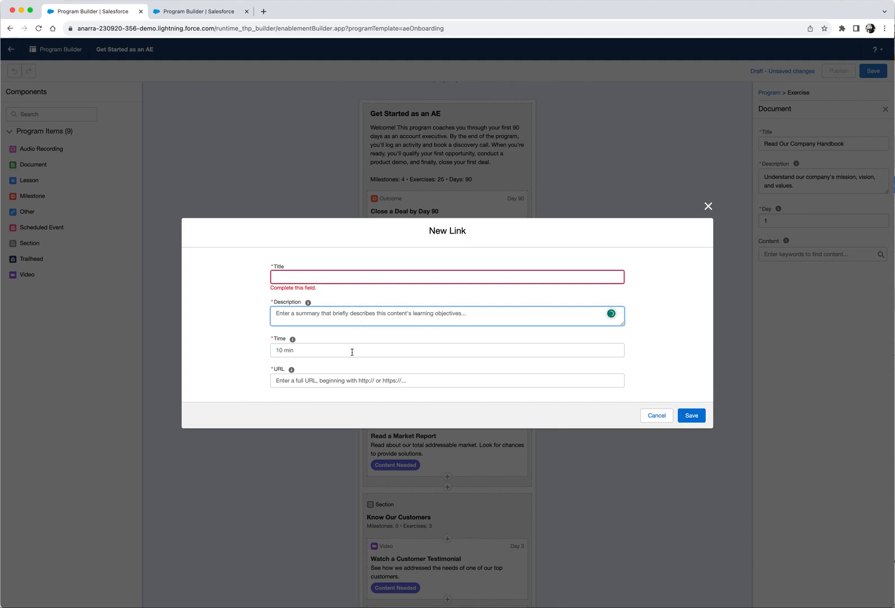
click(690, 415)
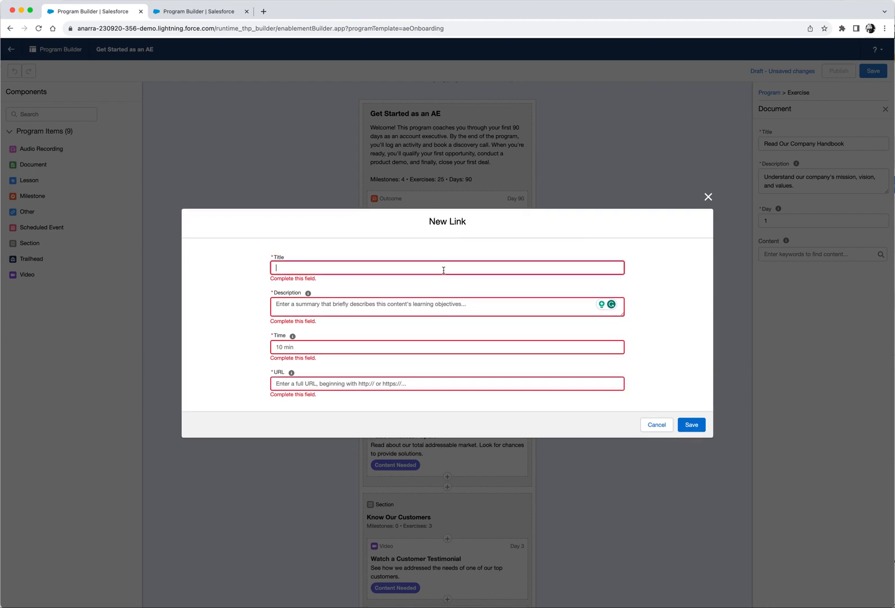
text(Executive Email Best Practices)
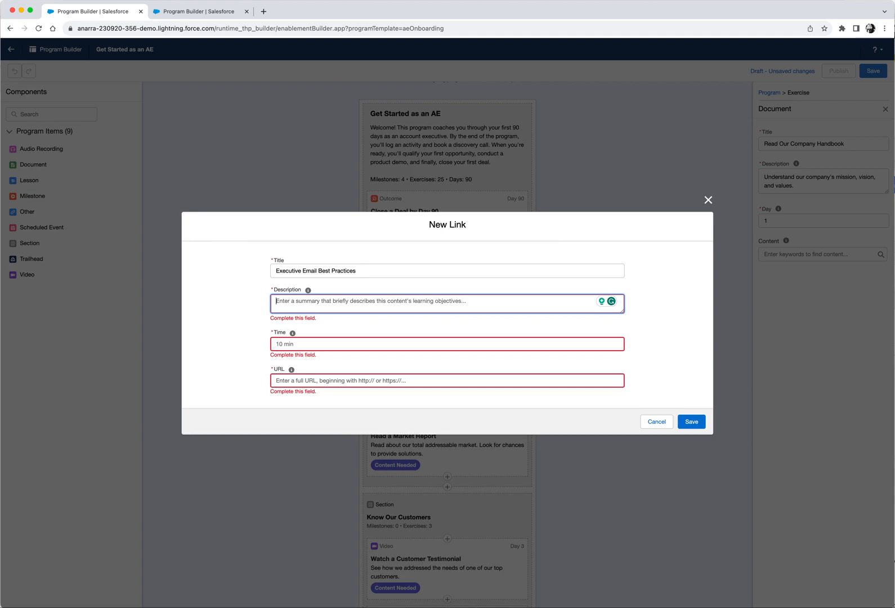
text(Leaders are busy. Learn how to cut through the noise)
click(447, 343)
text(3)
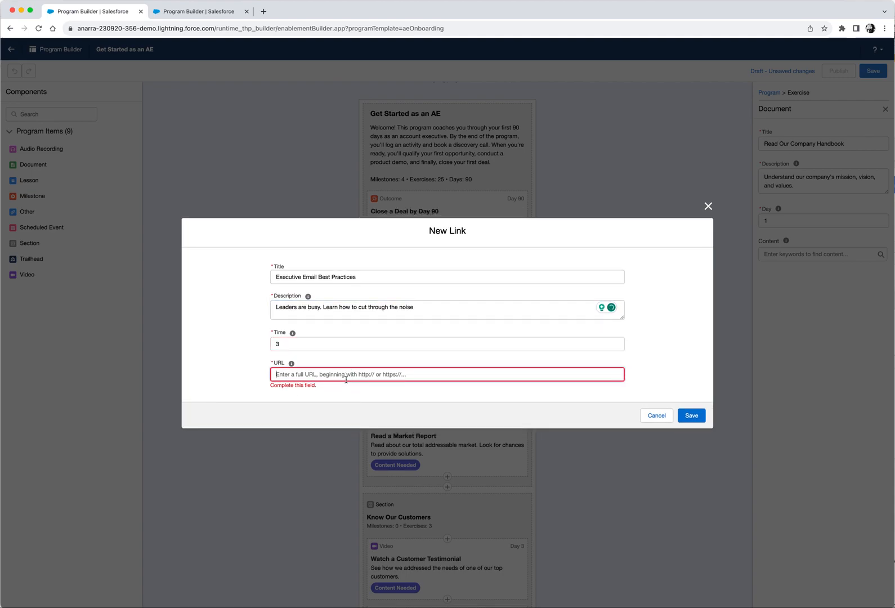
text(http://www.salesforce)
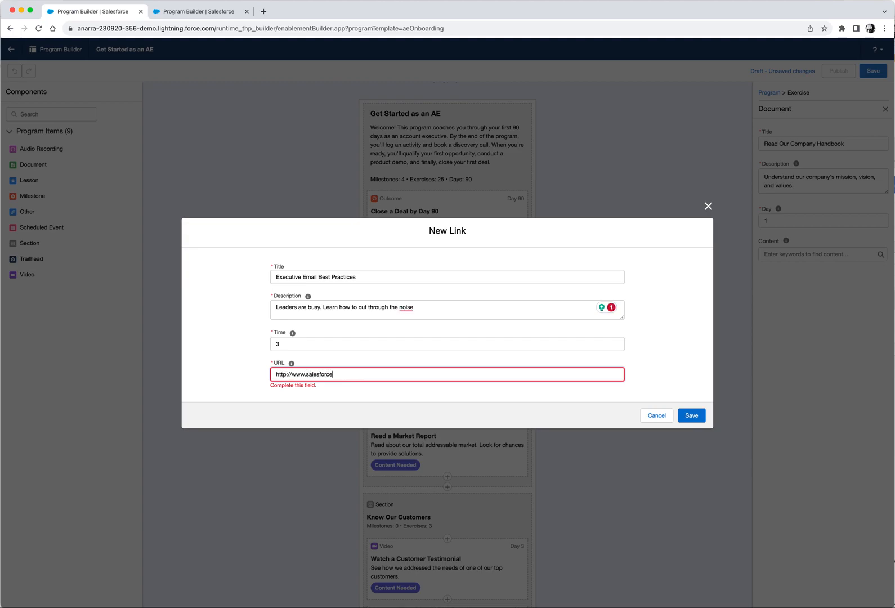
text(.com)
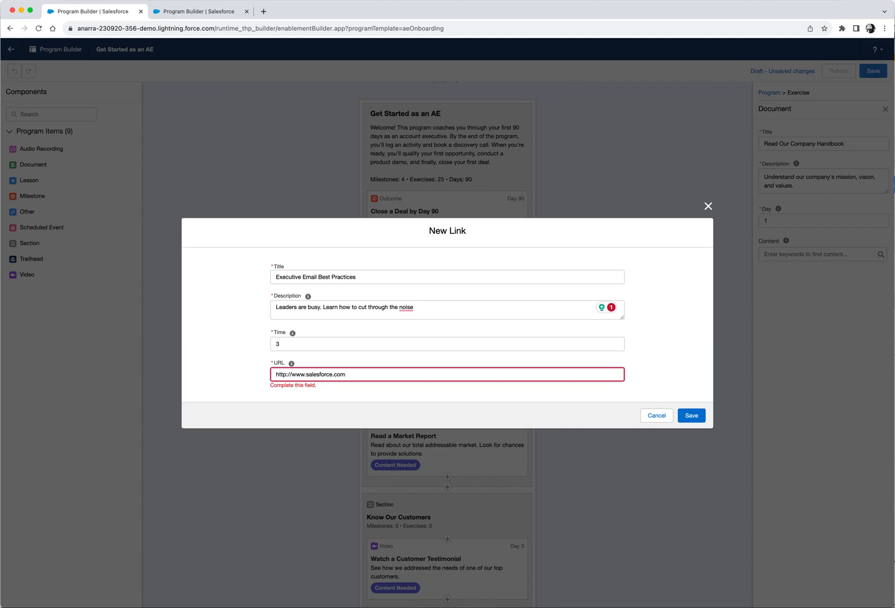
click(691, 415)
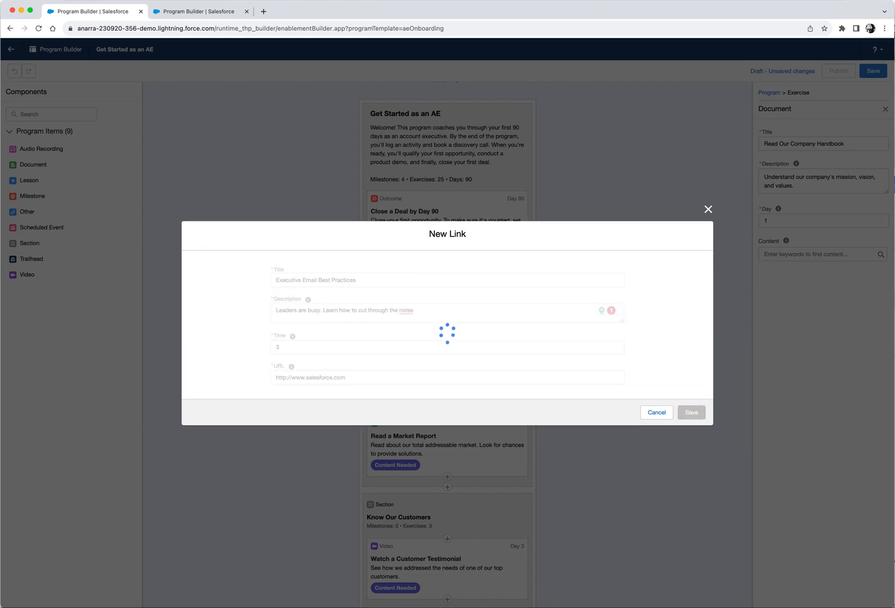
click(690, 412)
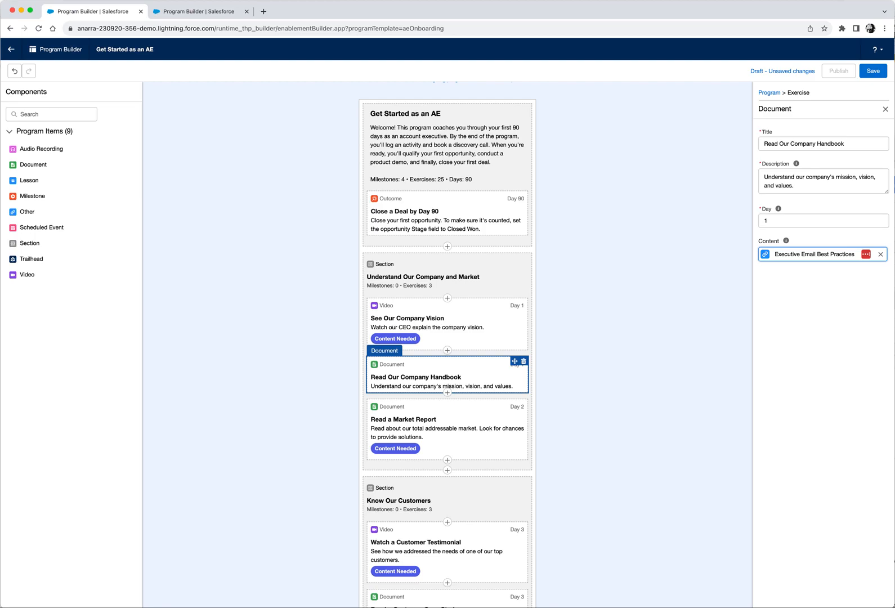
mouse_move(825, 261)
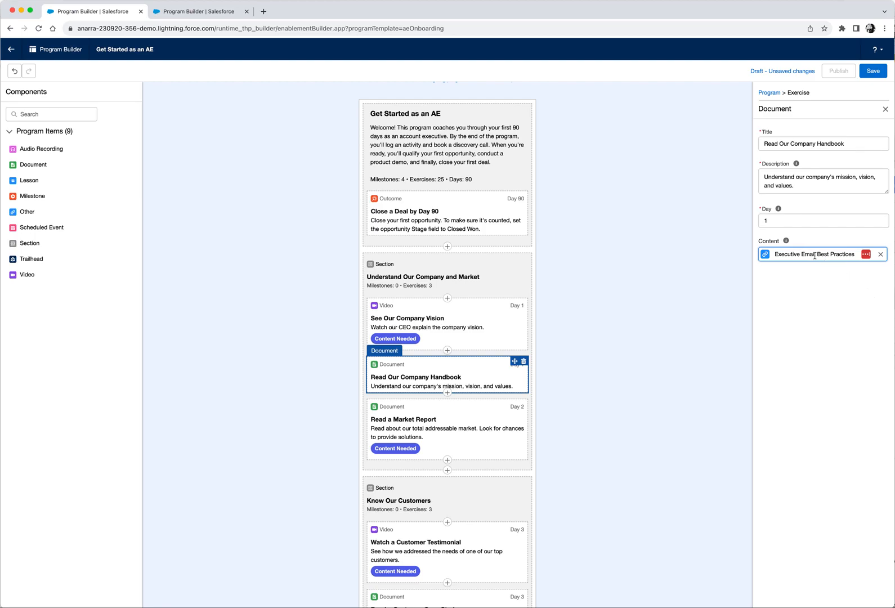
mouse_move(611, 210)
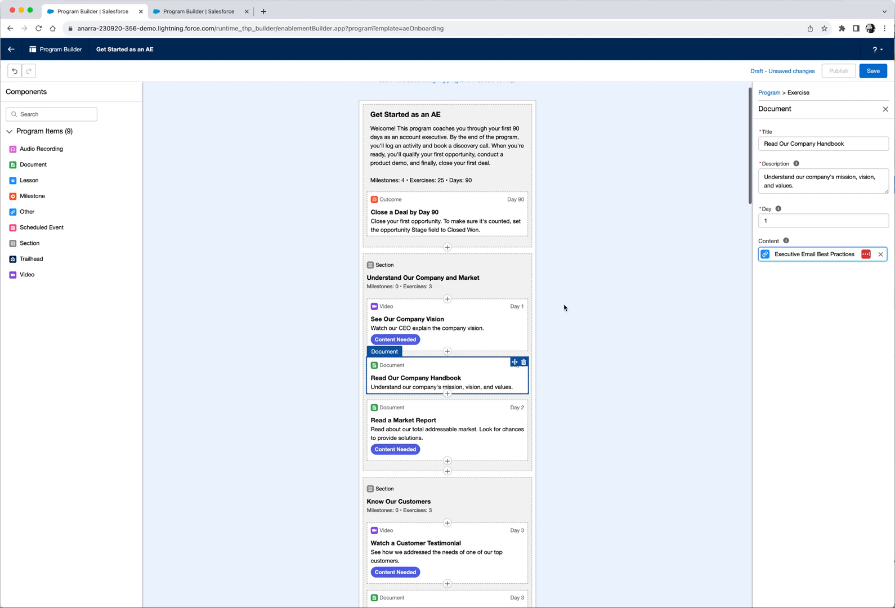
scroll(down, 3)
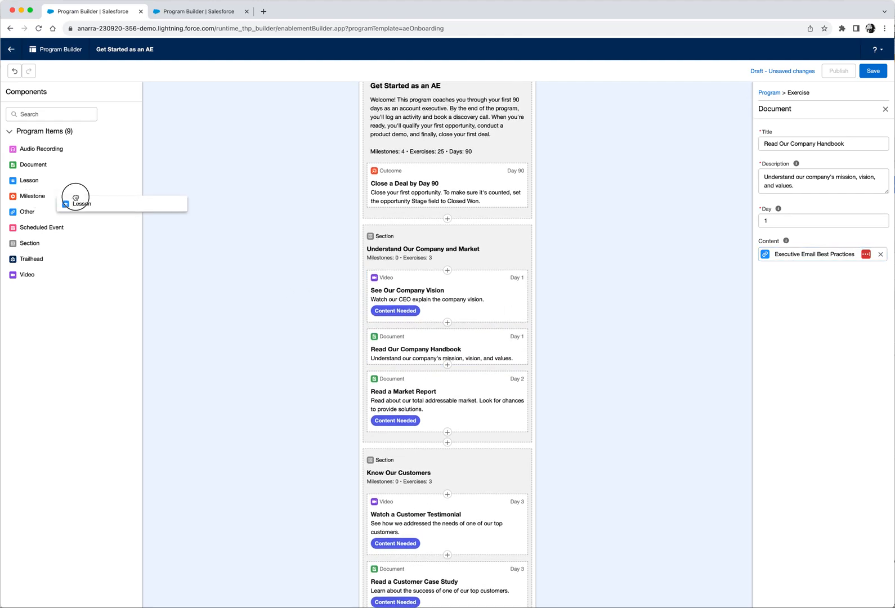
Step: Add a Lesson exercise to the outline and dismiss its New Lesson form unfilled
drag(74, 198, 337, 293)
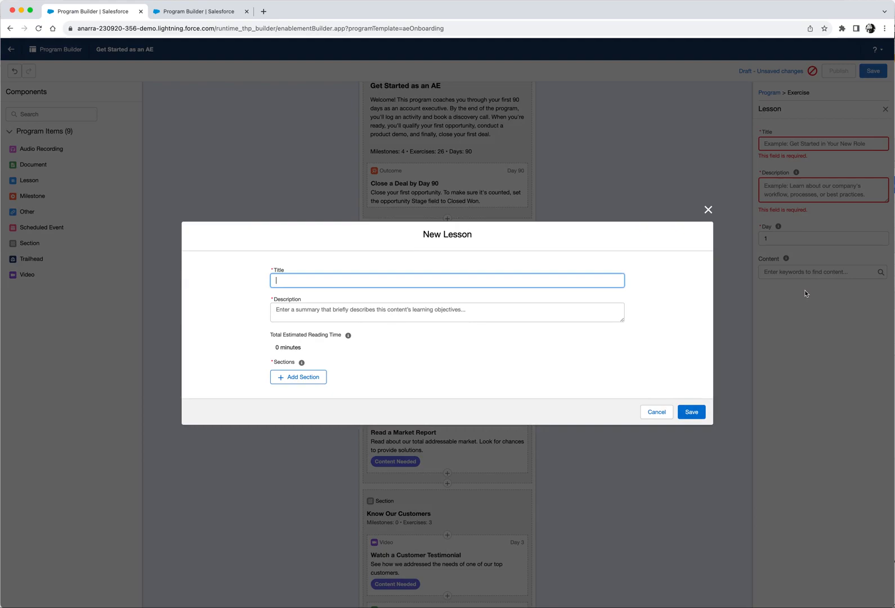
click(297, 377)
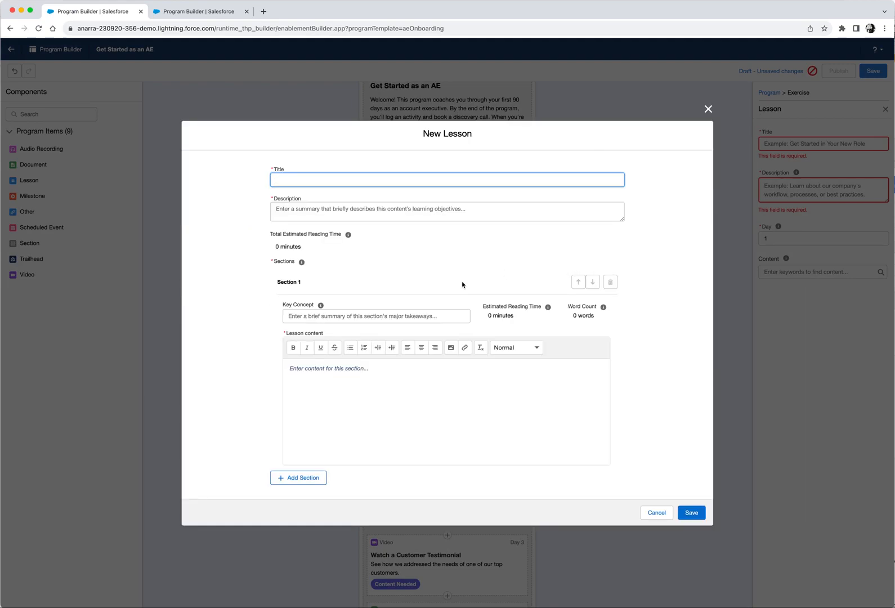
mouse_move(420, 381)
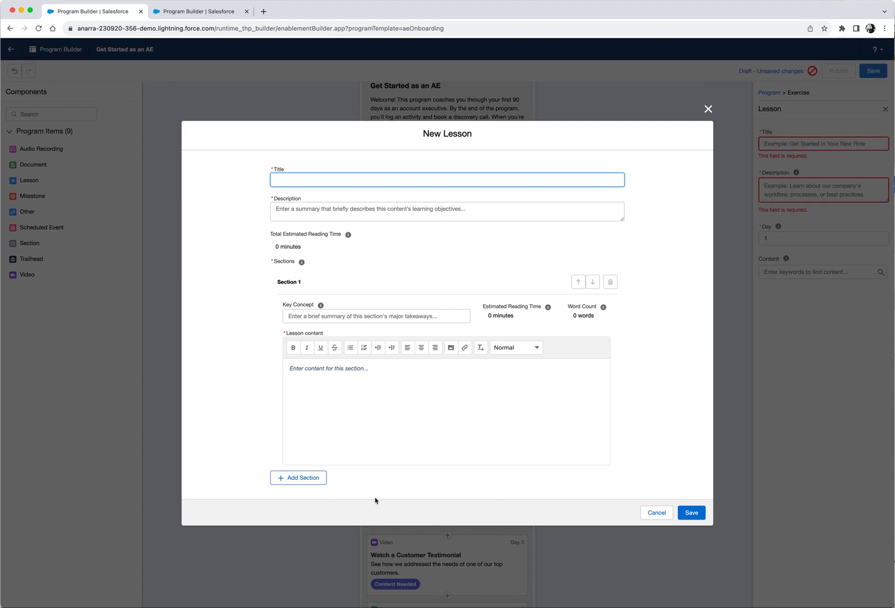
mouse_move(392, 460)
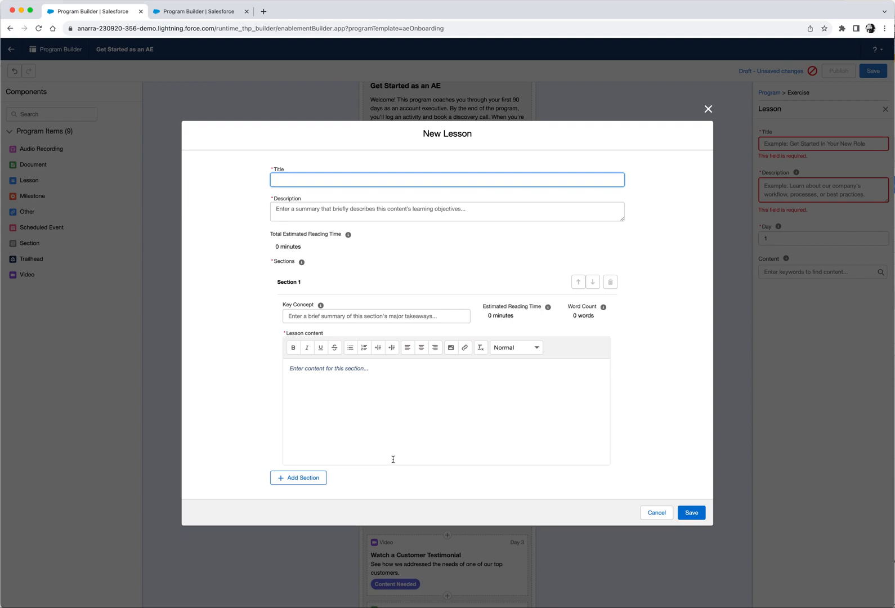
mouse_move(413, 428)
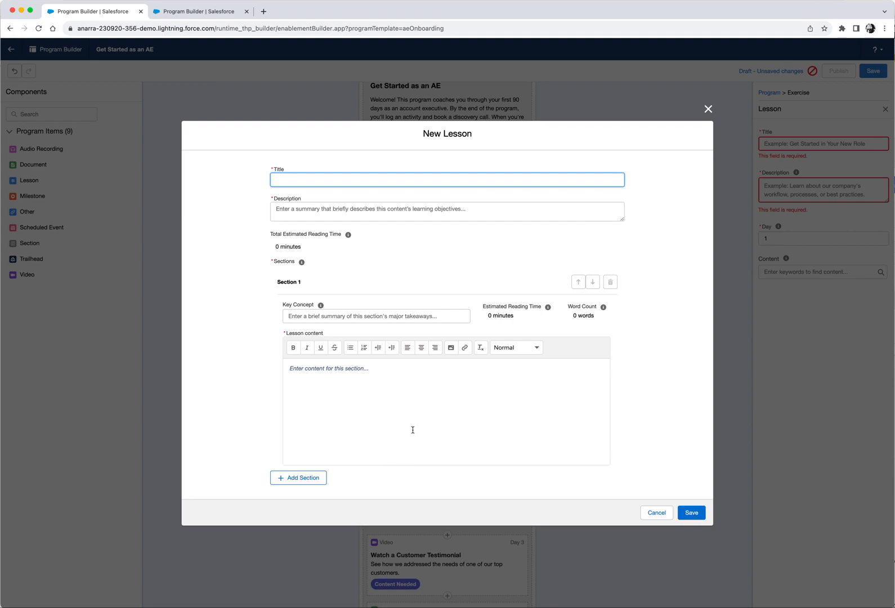
mouse_move(679, 98)
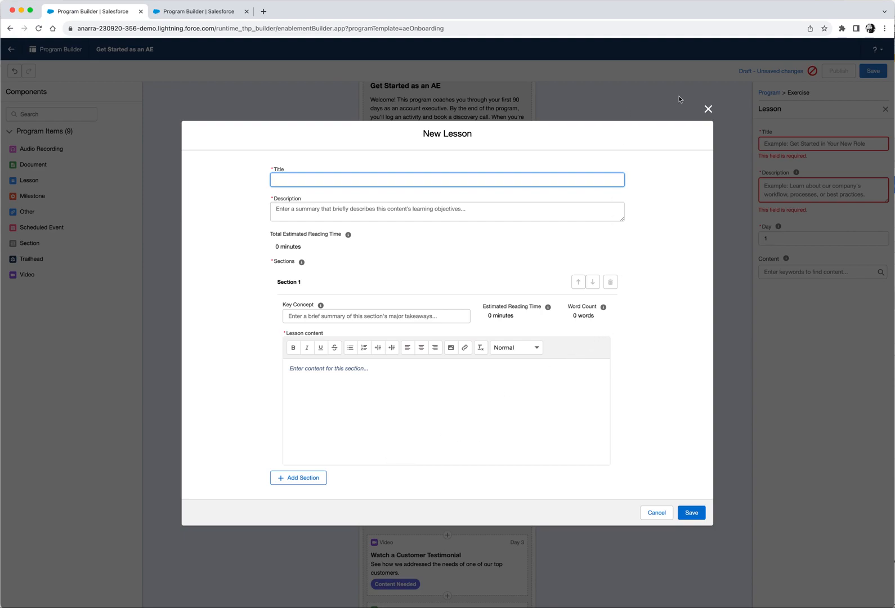
click(689, 512)
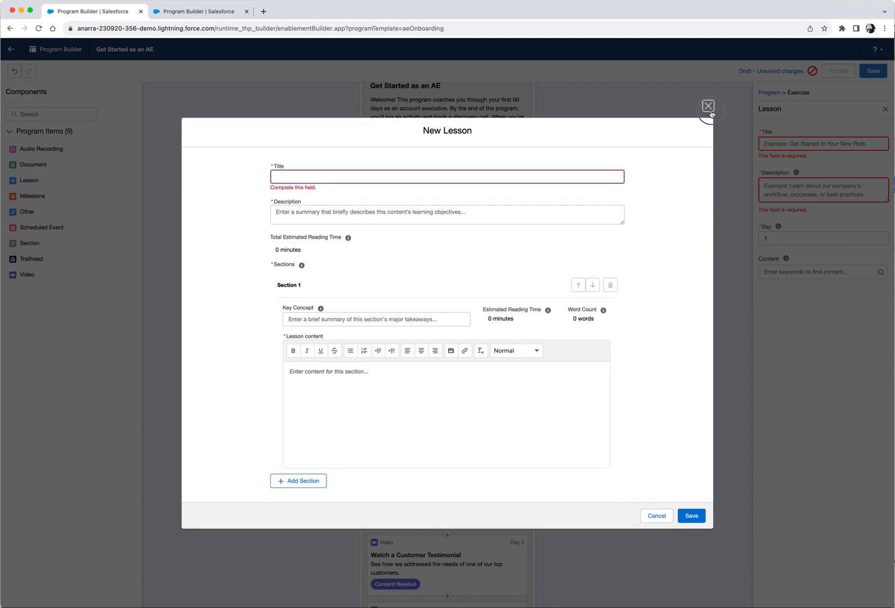
click(708, 106)
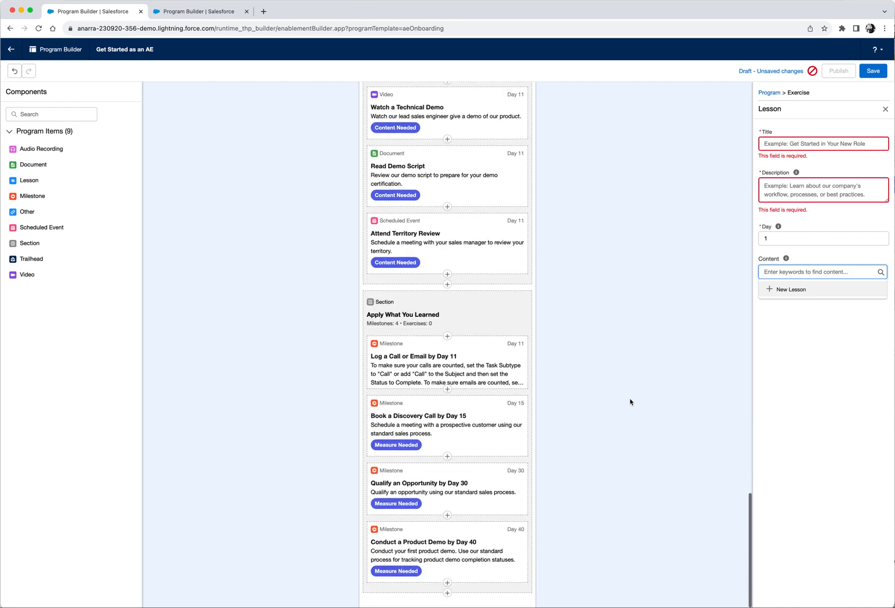
Step: Show the finished Increase Close Rate program with its Apply What You Learned milestones
click(447, 425)
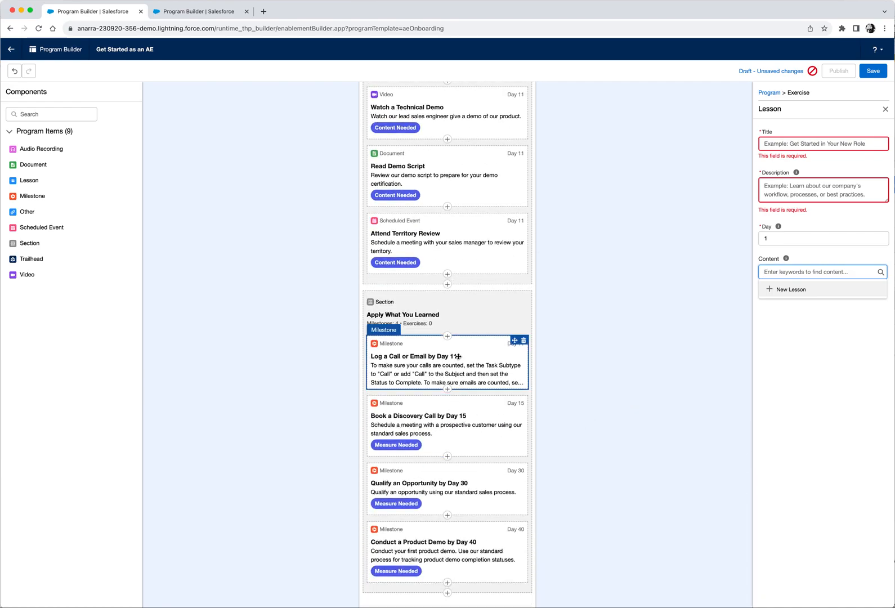
mouse_move(576, 385)
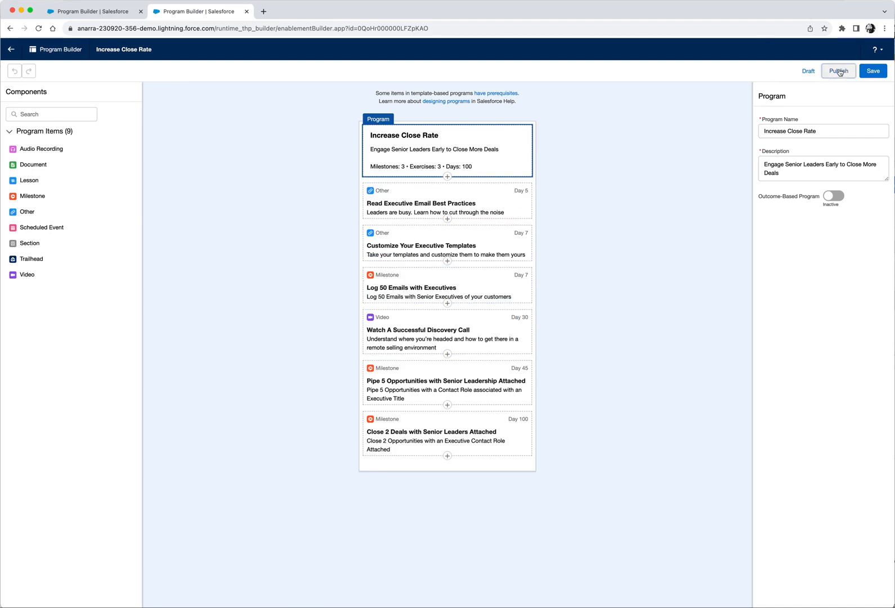
Step: Publish Increase Close Rate and return to its program record in Lightning
click(838, 69)
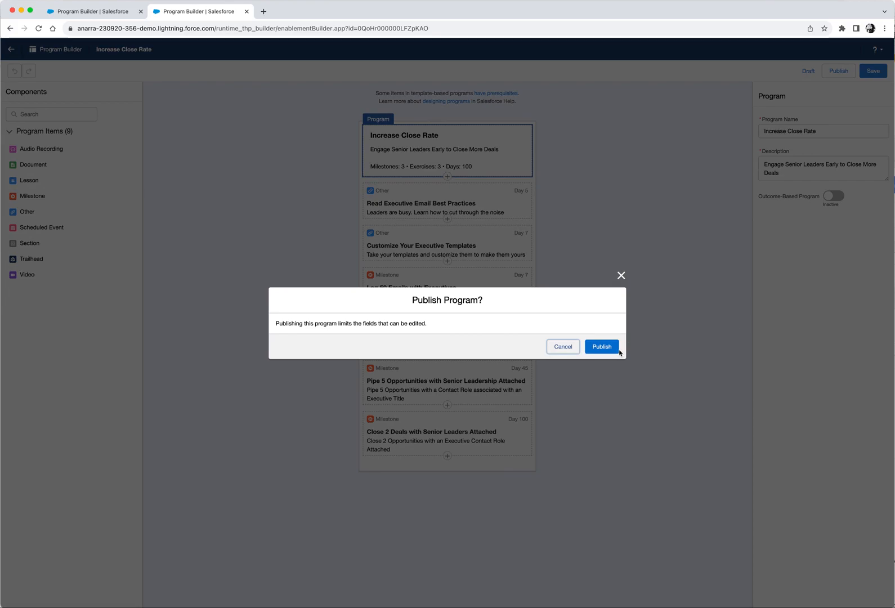
click(600, 347)
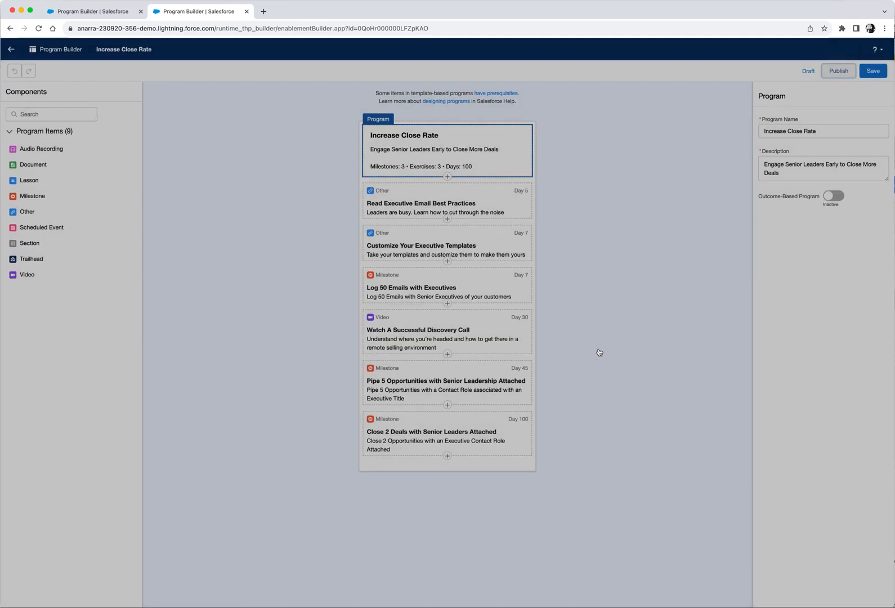
click(839, 70)
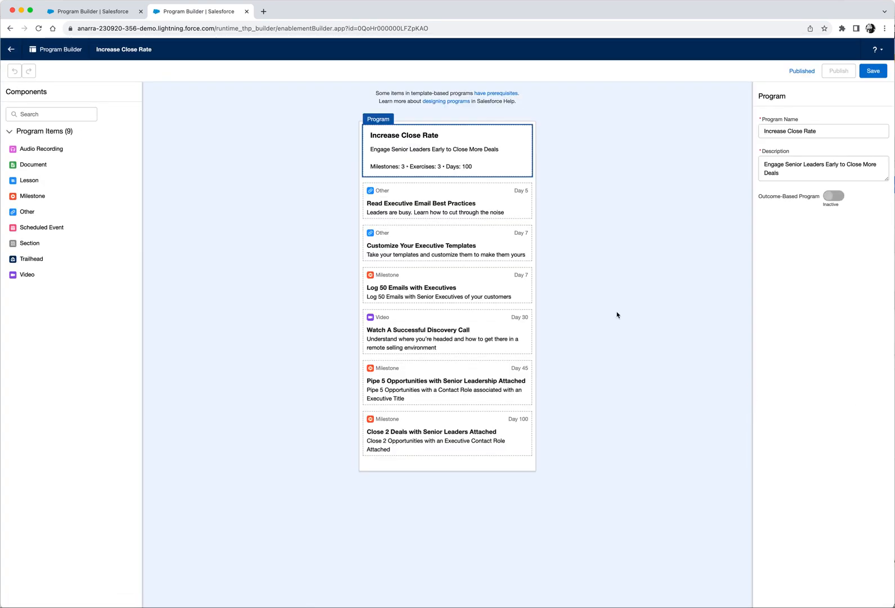
click(12, 50)
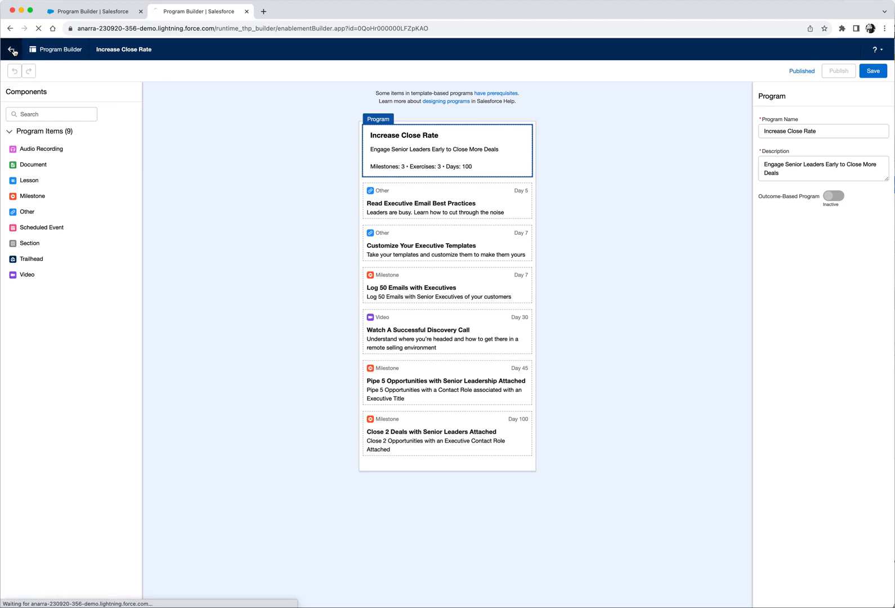
click(13, 49)
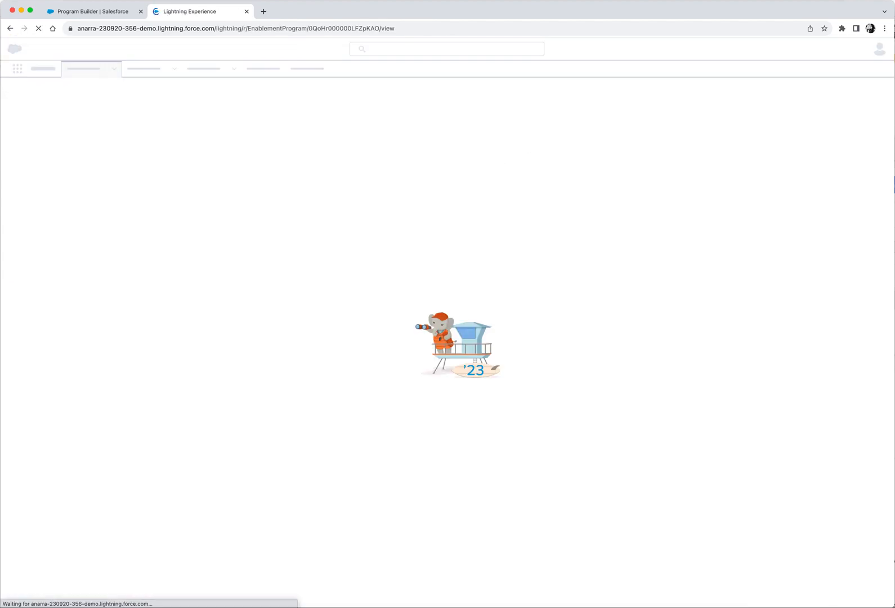